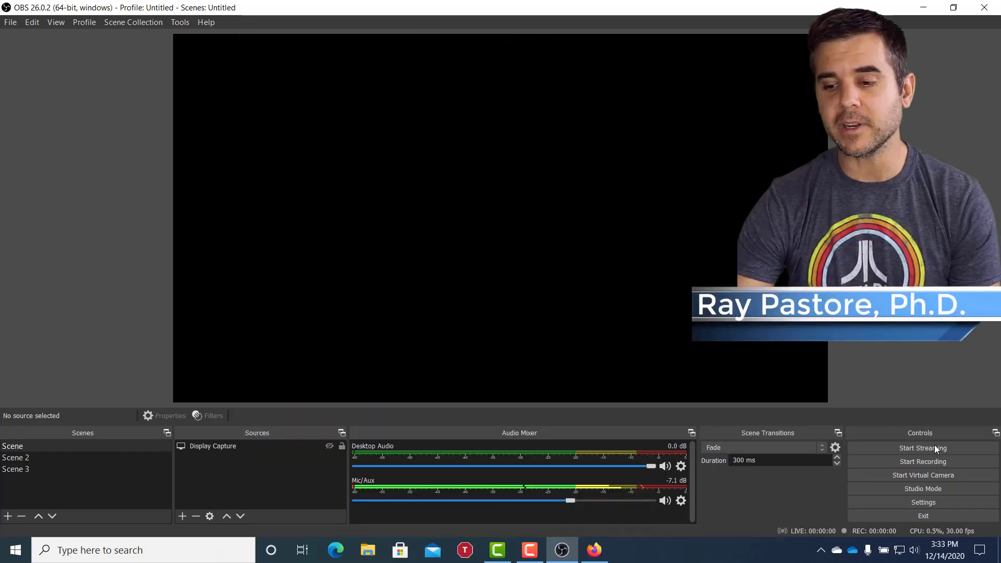
Start streaming from the Controls dock, triggering the Missing Stream Setup warning
{"action": "left_click", "coordinate": [921, 447]}
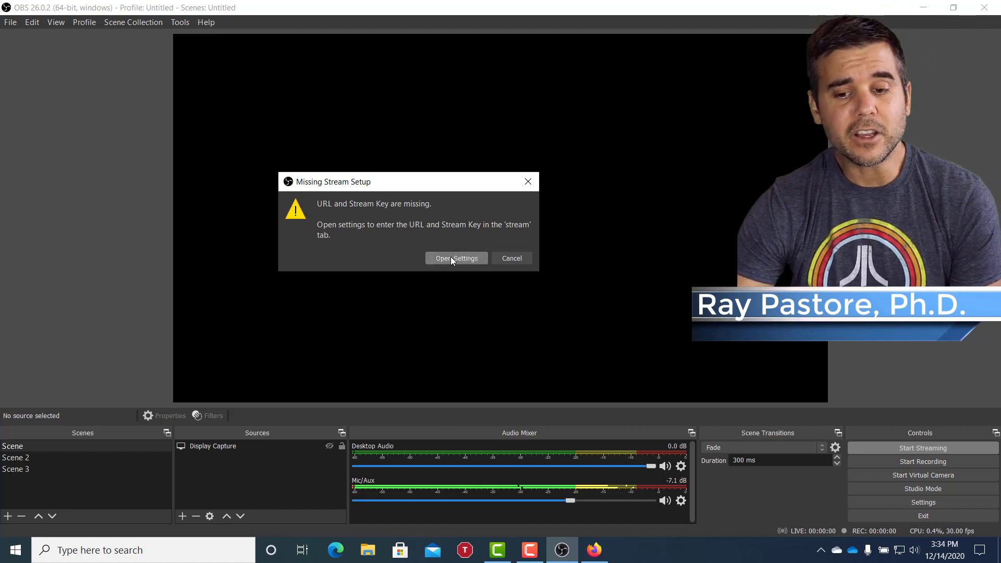
Dismiss the warning and open Settings on the Stream tab
{"action": "left_click", "coordinate": [512, 258]}
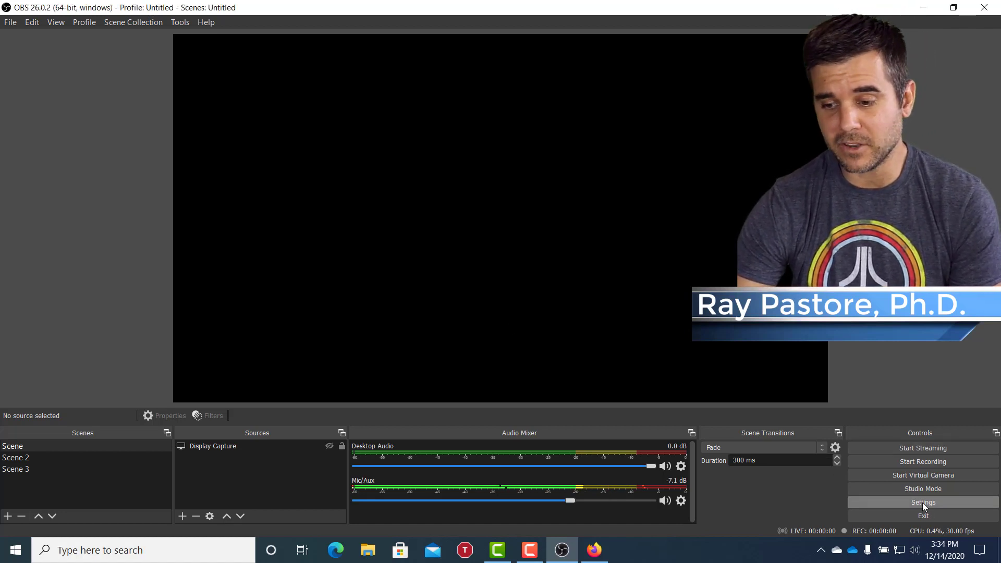
{"action": "left_click", "coordinate": [922, 503]}
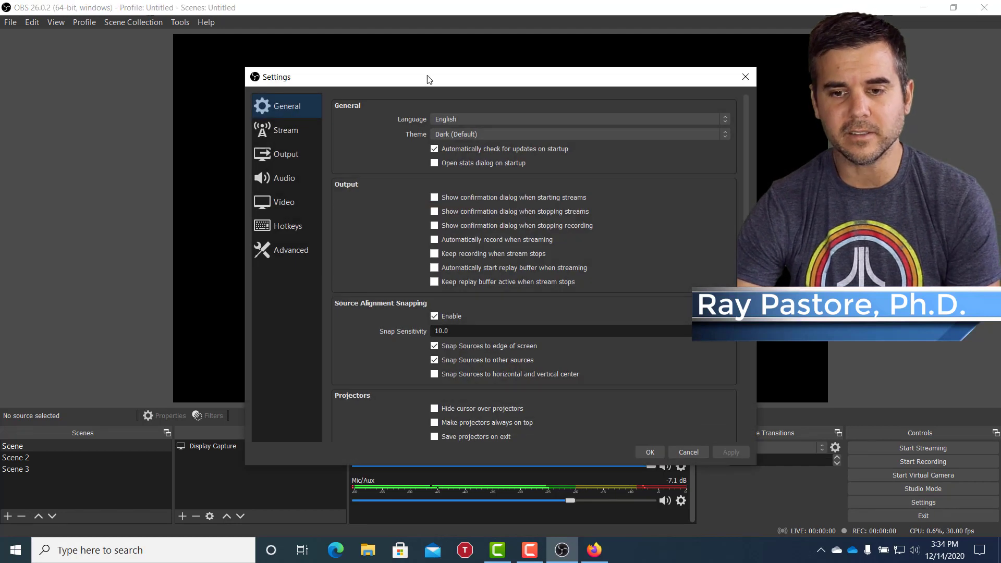
{"action": "left_click", "coordinate": [284, 130]}
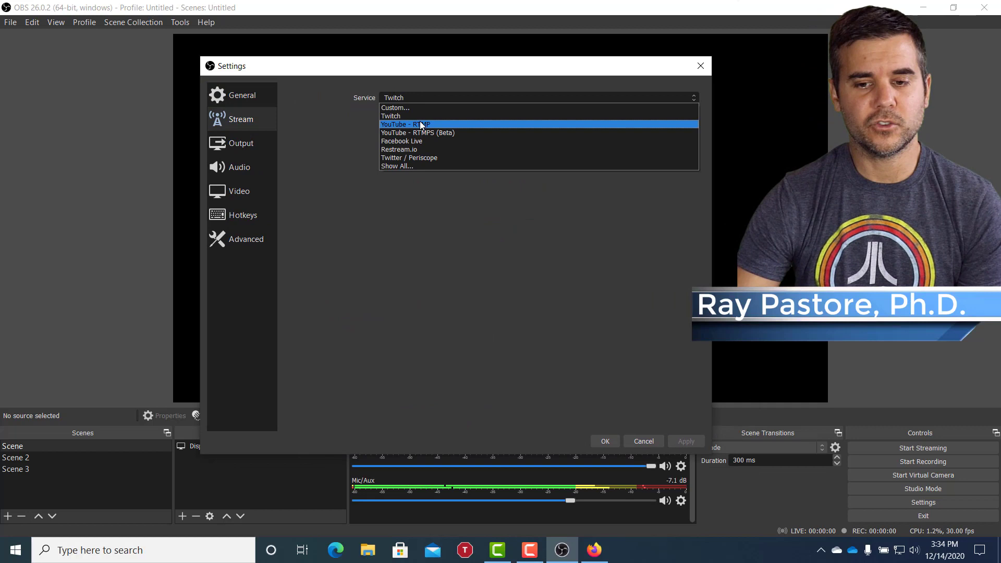
{"action": "mouse_move", "coordinate": [435, 129]}
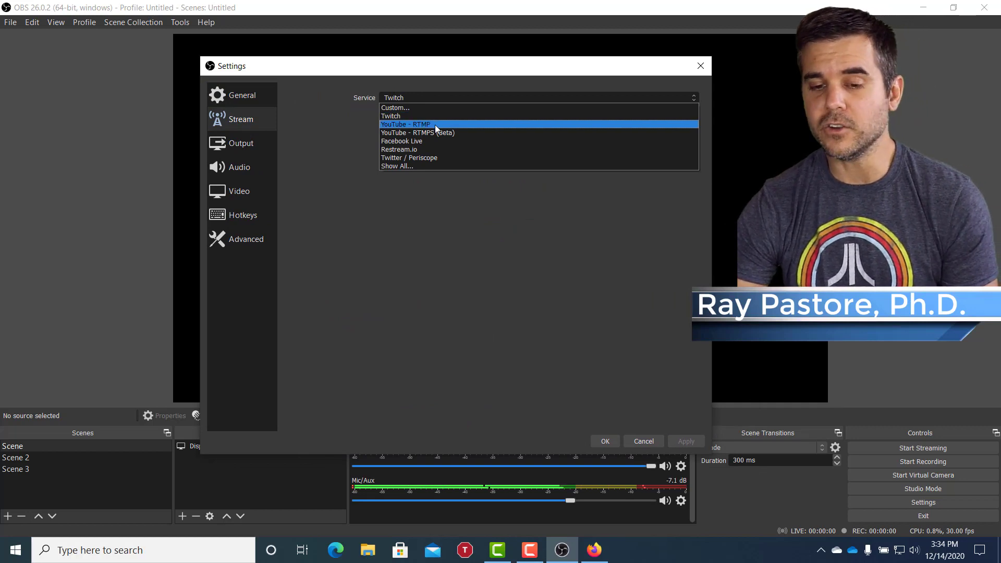
{"action": "mouse_move", "coordinate": [447, 157]}
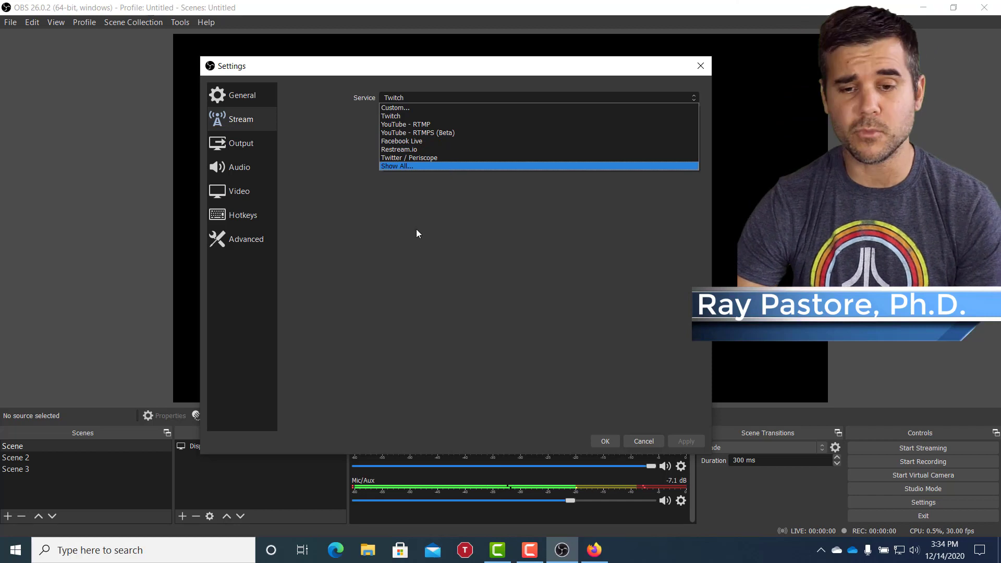
{"action": "mouse_move", "coordinate": [409, 116]}
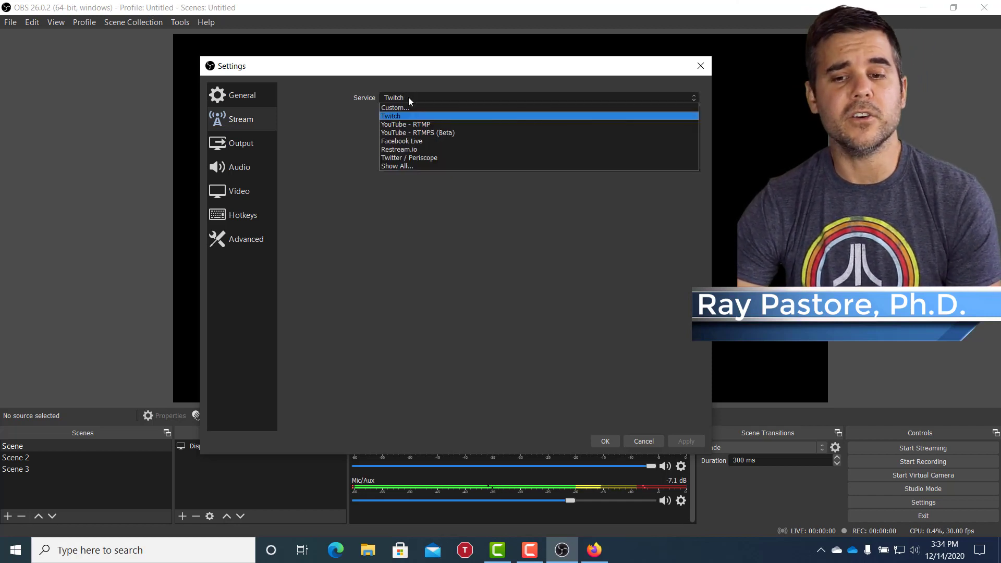
{"action": "mouse_move", "coordinate": [438, 108]}
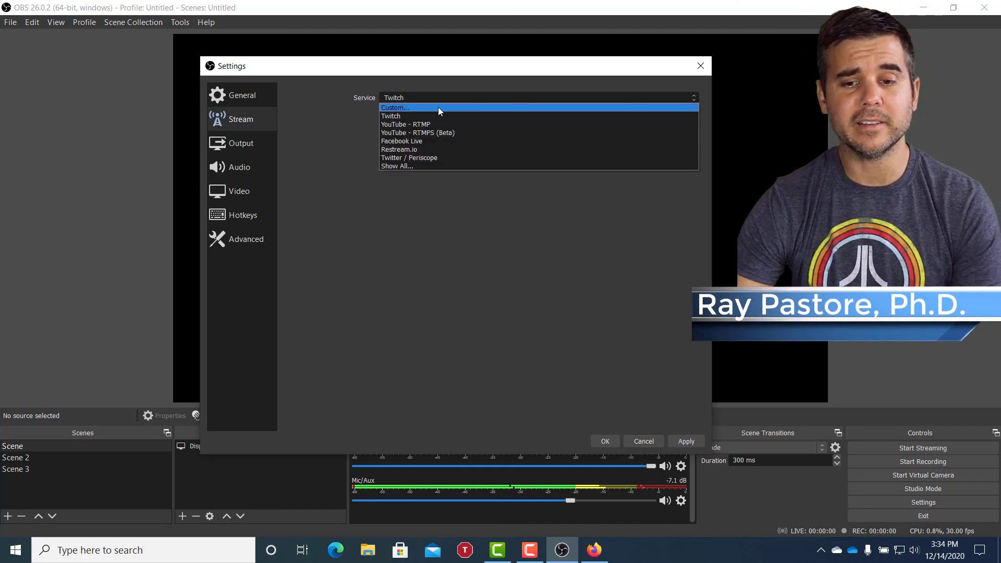
Close the Service dropdown, keeping Twitch as the service
{"action": "left_click", "coordinate": [390, 115]}
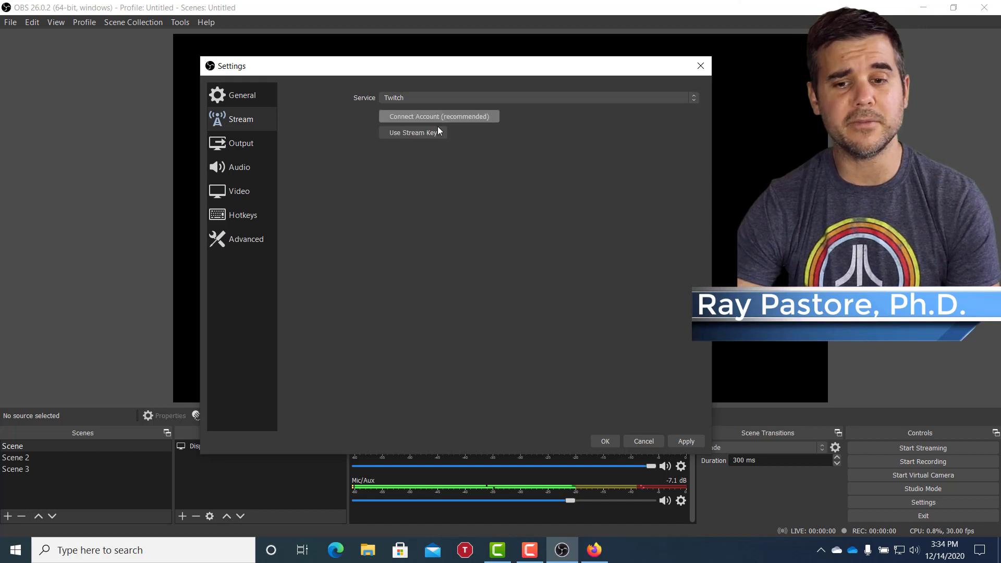
{"action": "mouse_move", "coordinate": [453, 122]}
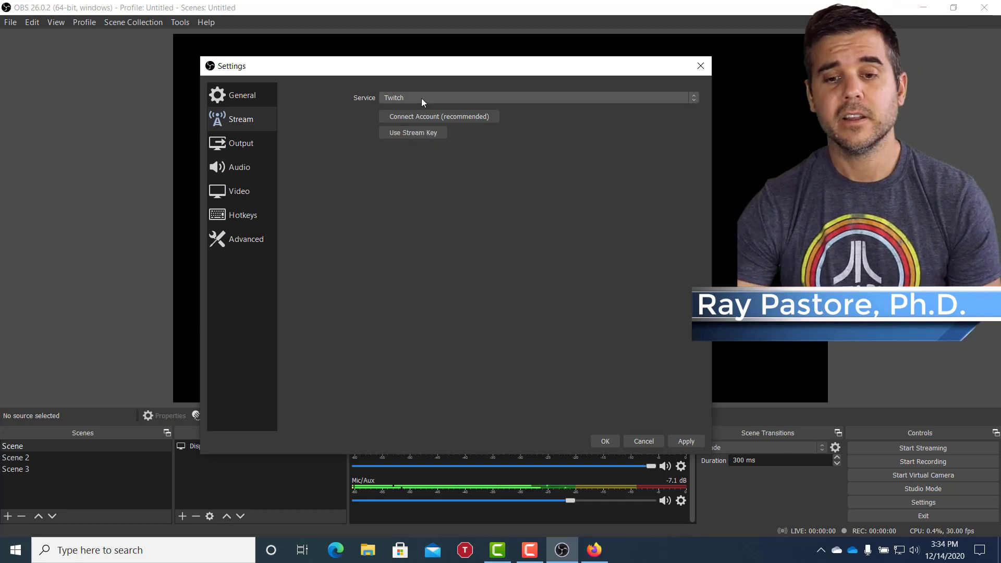
Switch the service to YouTube - RTMP, select the Stream Key field, and confirm with OK
{"action": "left_click", "coordinate": [537, 98]}
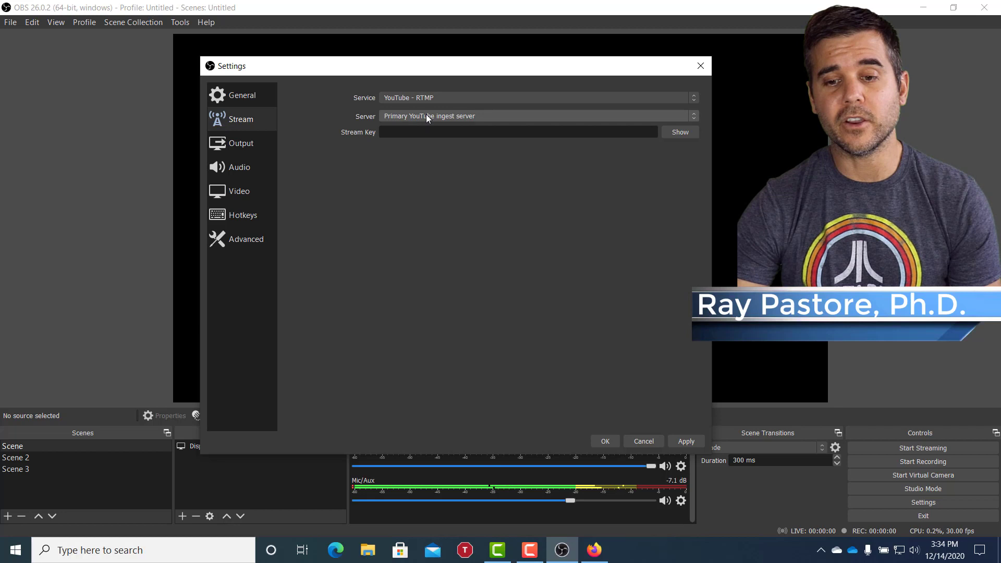
{"action": "left_click", "coordinate": [517, 132]}
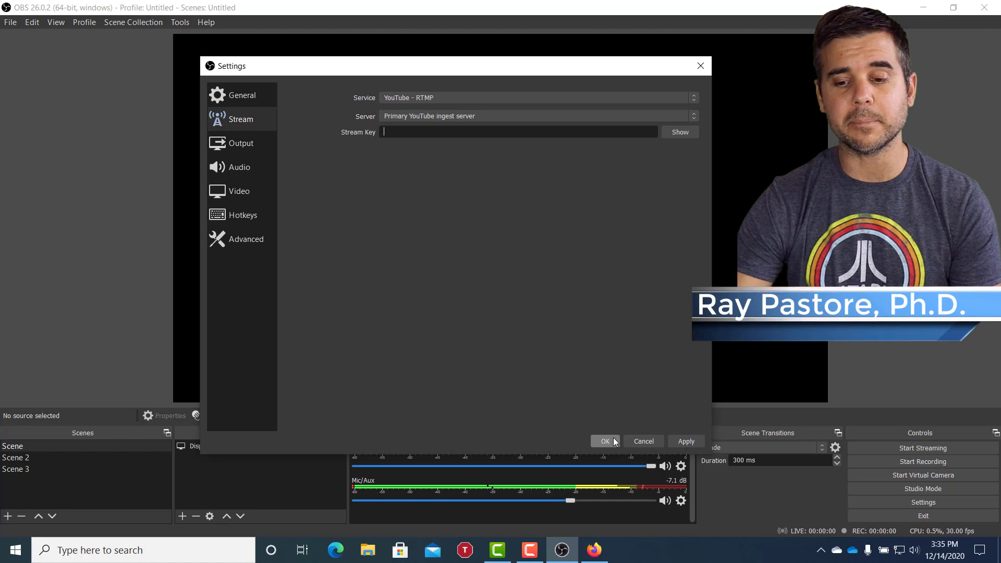
{"action": "left_click", "coordinate": [603, 441]}
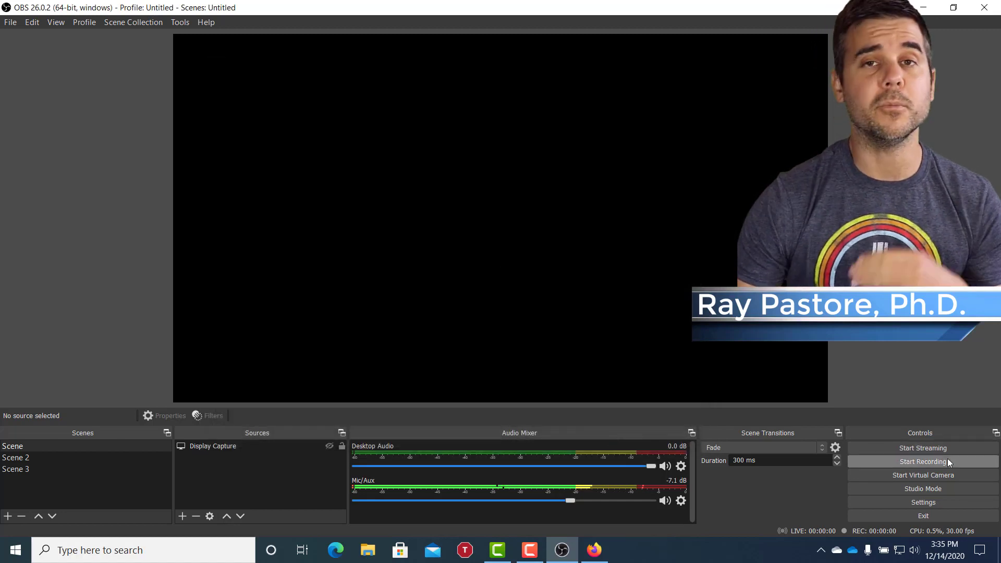